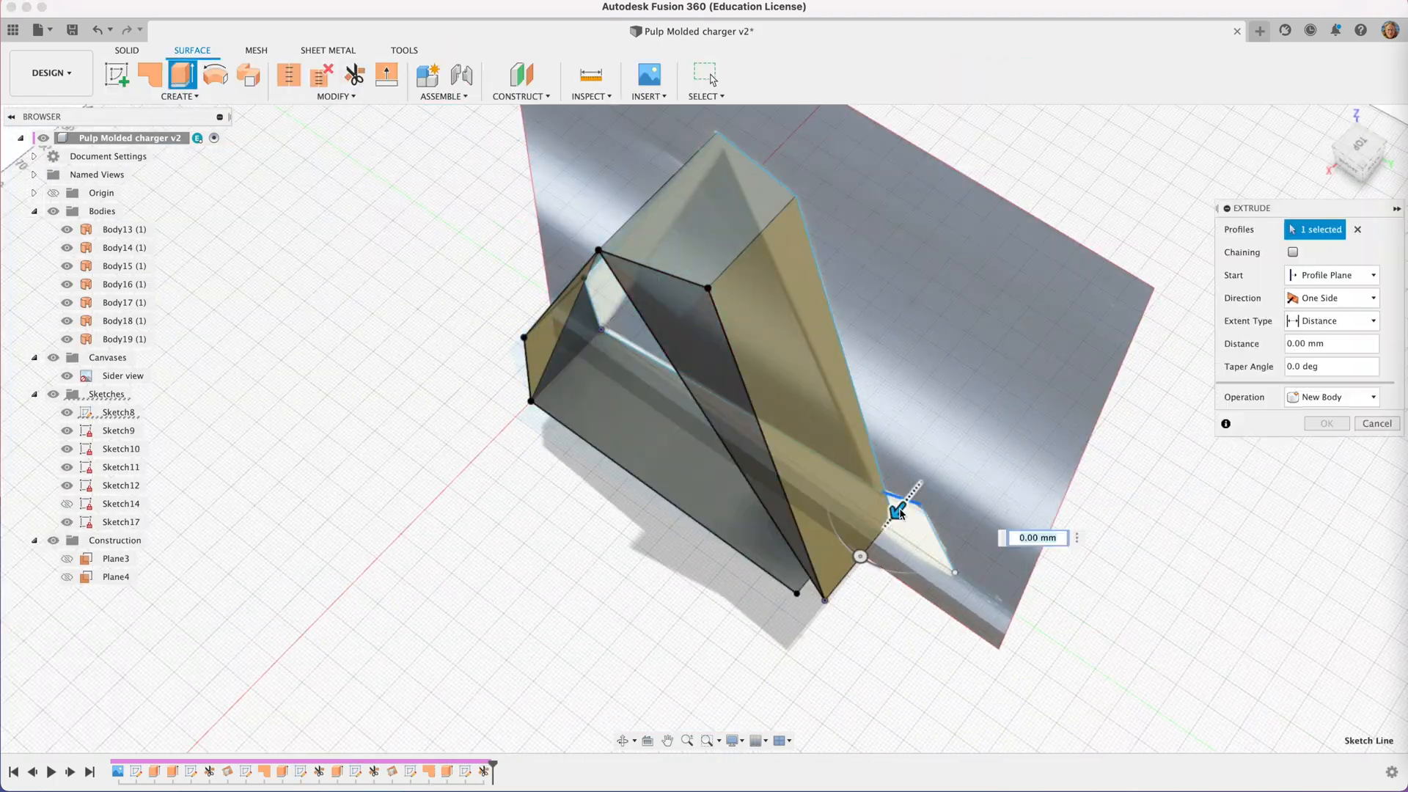
- Extrude the stand profile and sketch the Ø57.60 mm circle on the back support face
{"action": "left_click_drag", "start_coordinate": [897, 489], "coordinate": [696, 408]}
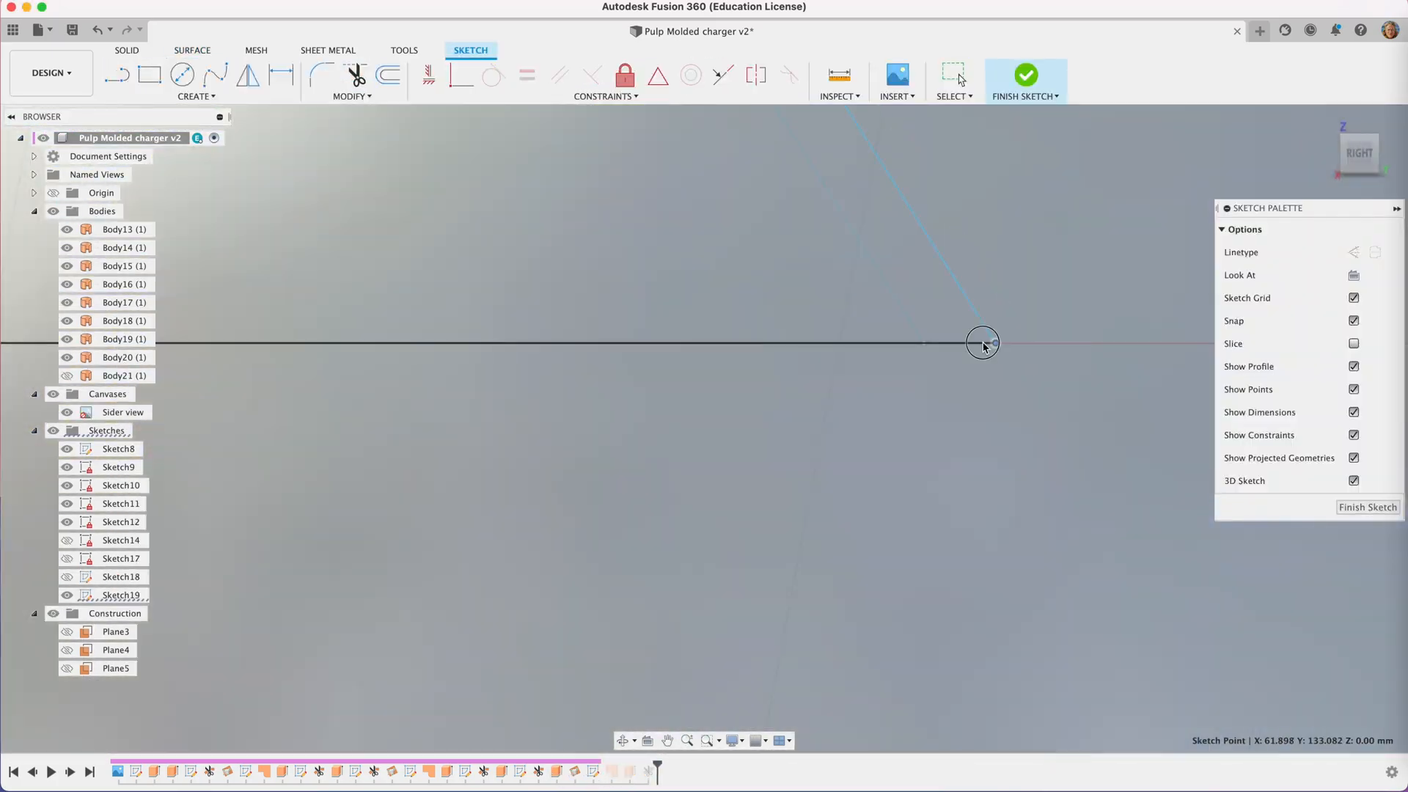
{"action": "left_click", "coordinate": [1025, 74]}
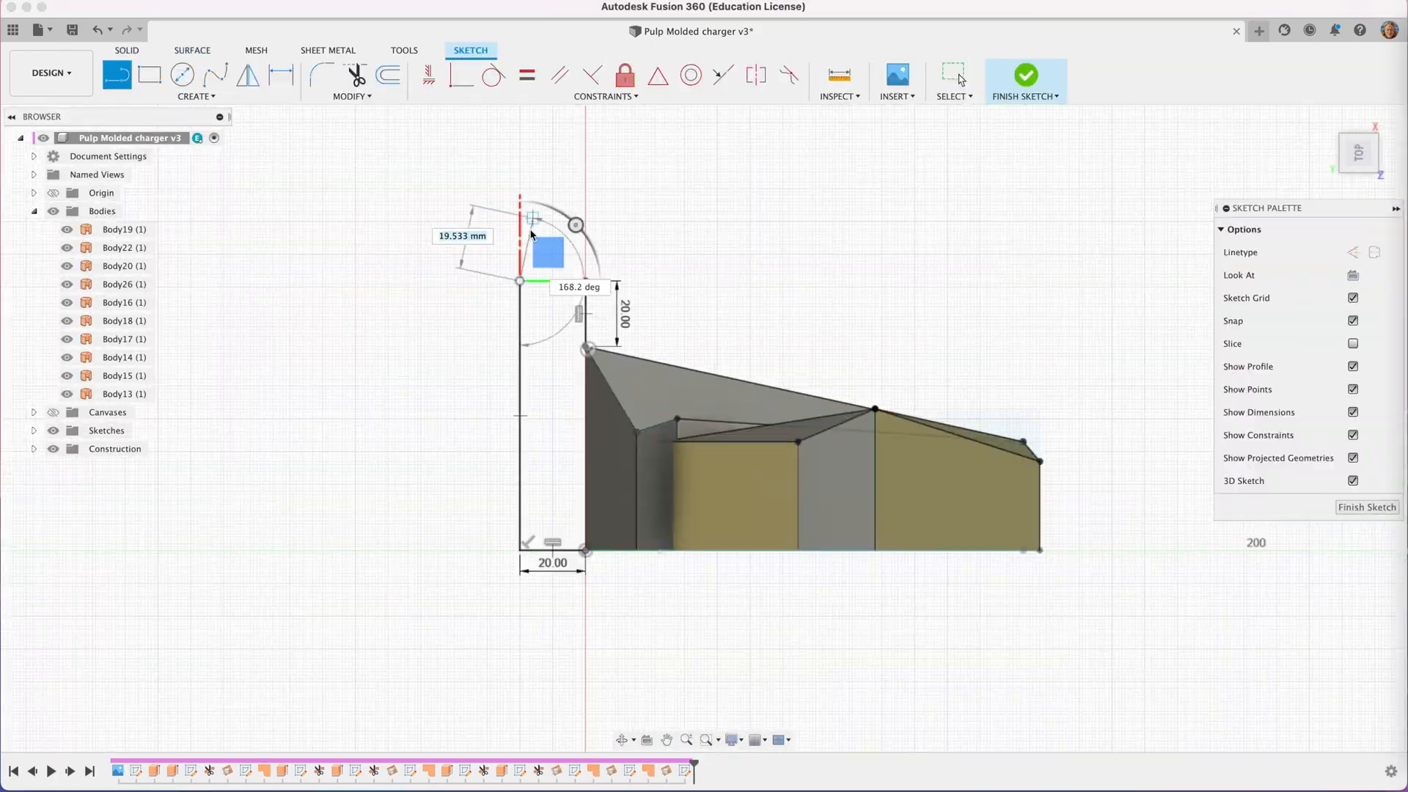
{"action": "left_click", "coordinate": [1025, 74]}
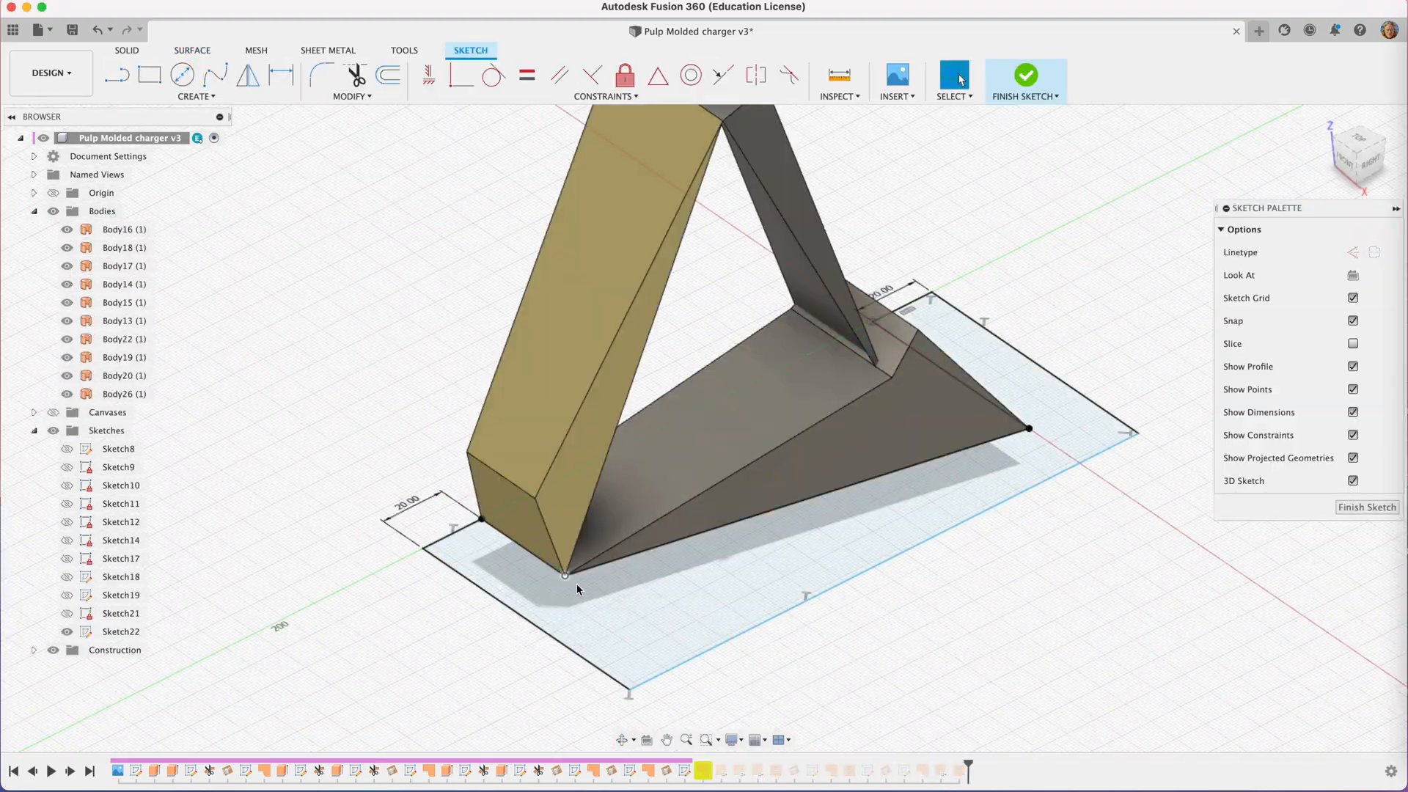
{"action": "left_click", "coordinate": [1025, 75]}
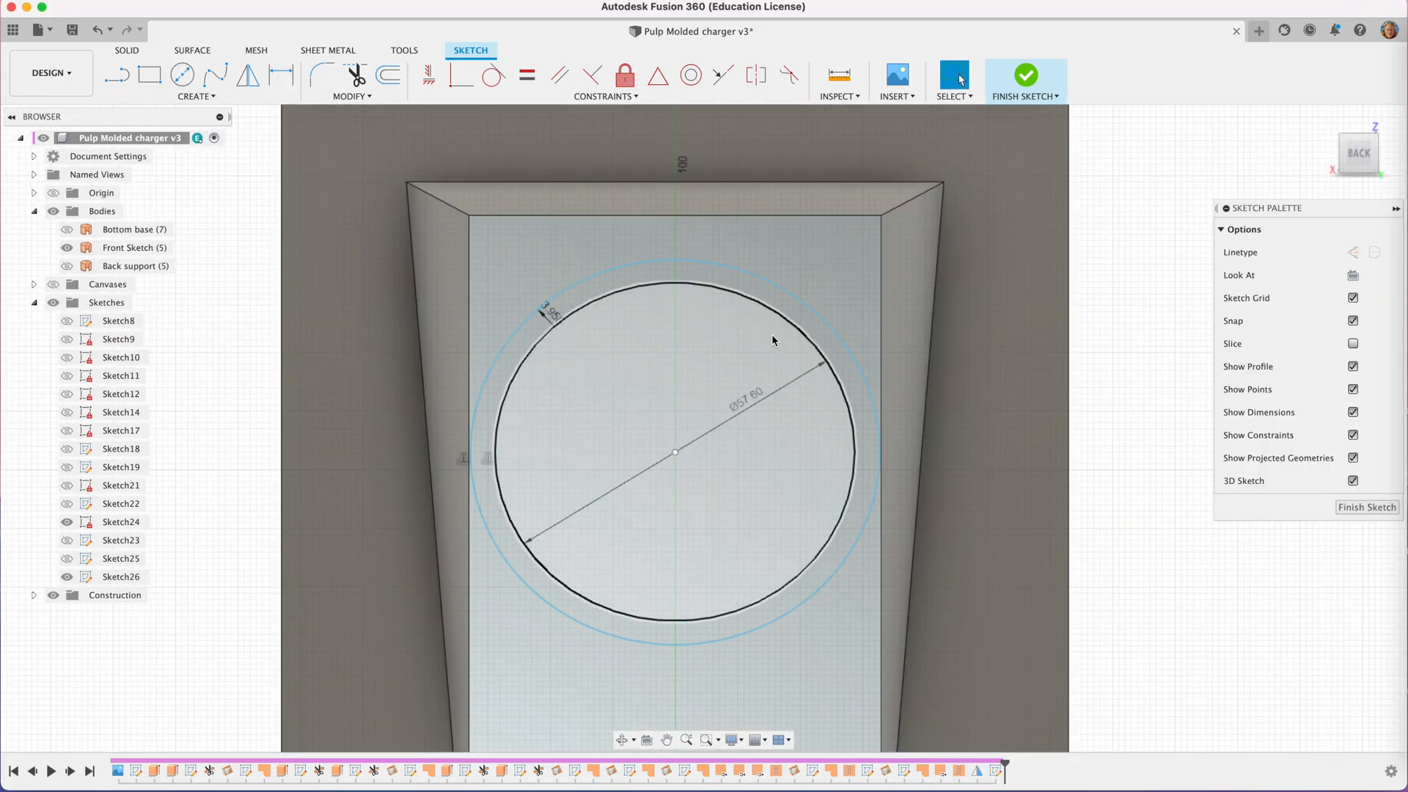
- Surface-extrude the circle -3.709 mm for the charger recess, try Patch, and orbit to review
{"action": "left_click", "coordinate": [1025, 80]}
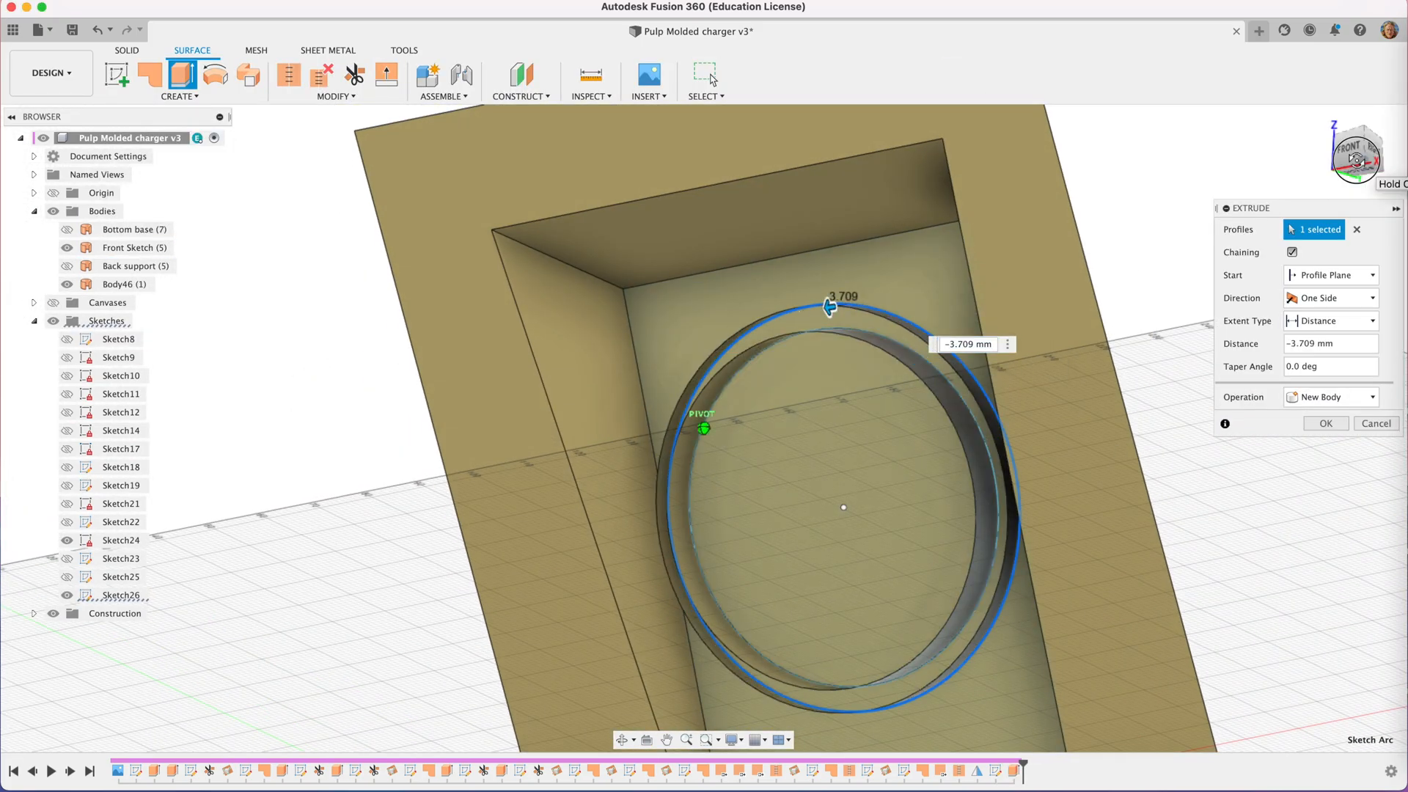
{"action": "left_click", "coordinate": [1324, 423]}
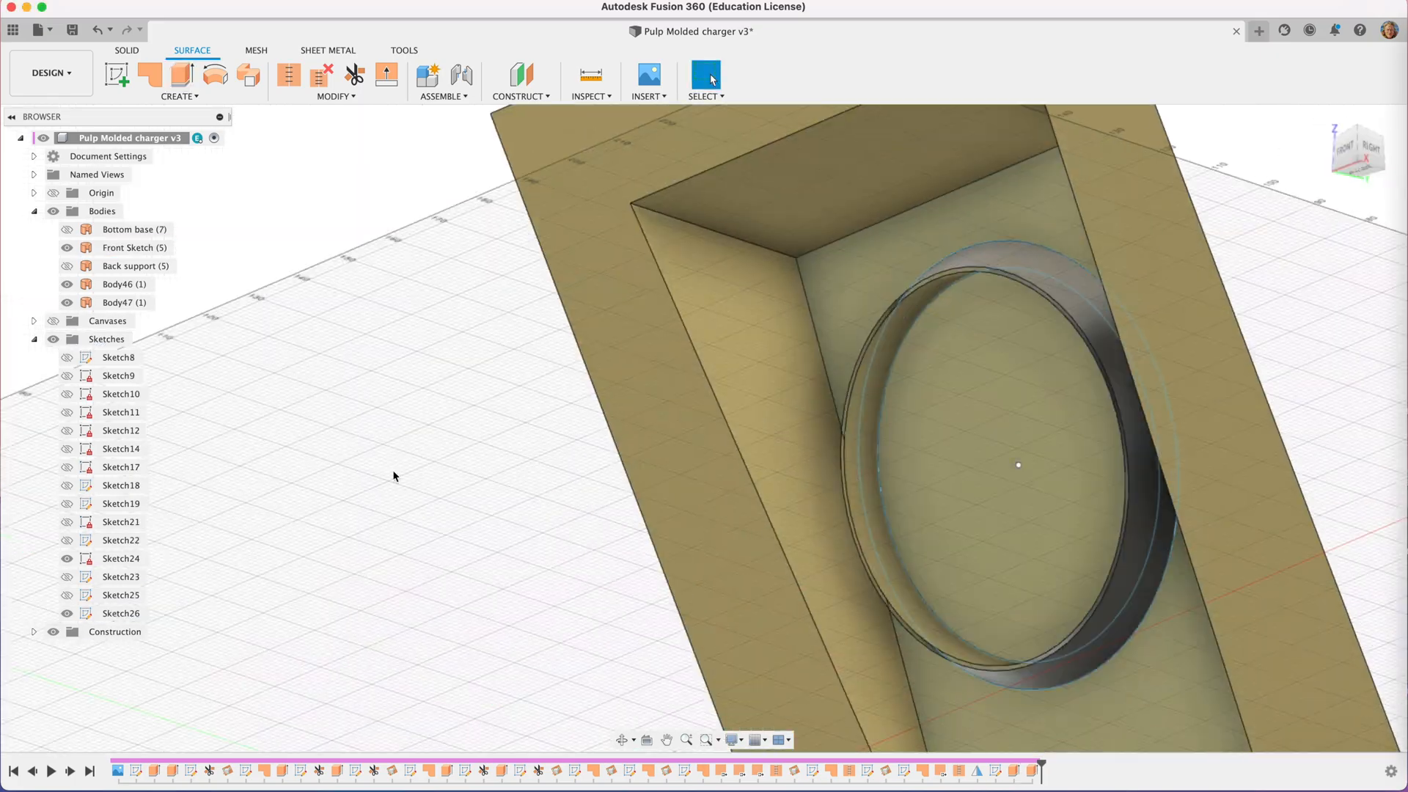
{"action": "left_click", "coordinate": [353, 75]}
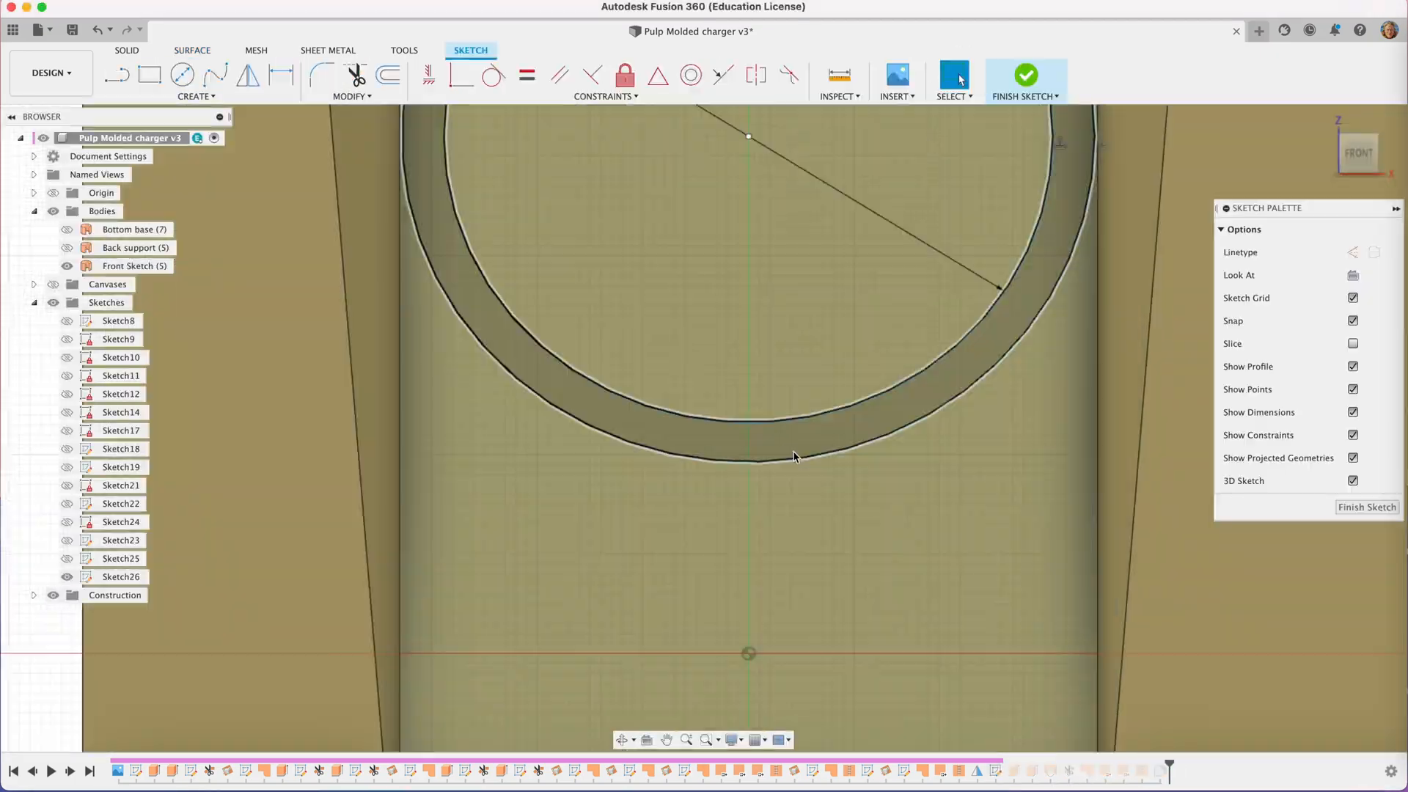
{"action": "left_click", "coordinate": [1024, 75]}
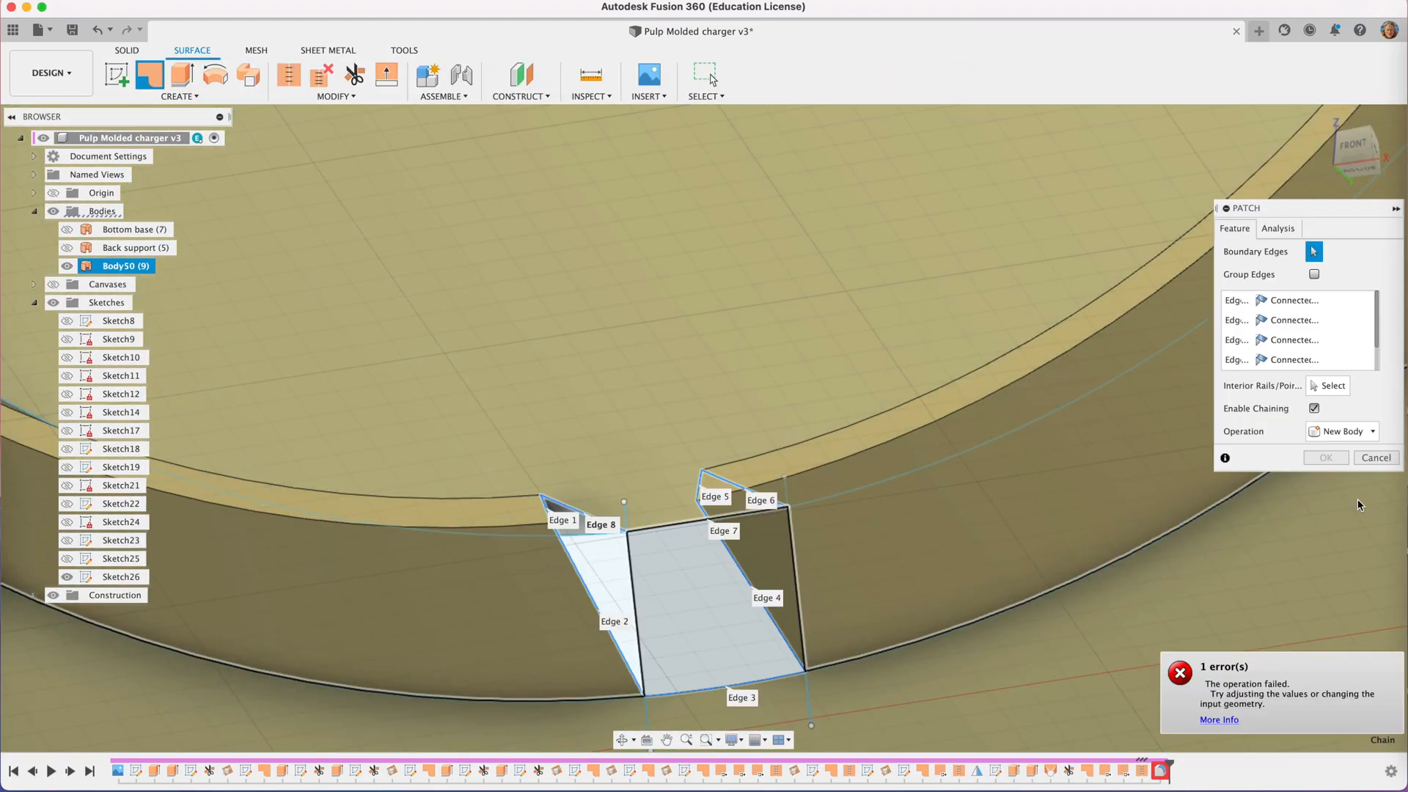
{"action": "left_click", "coordinate": [520, 97]}
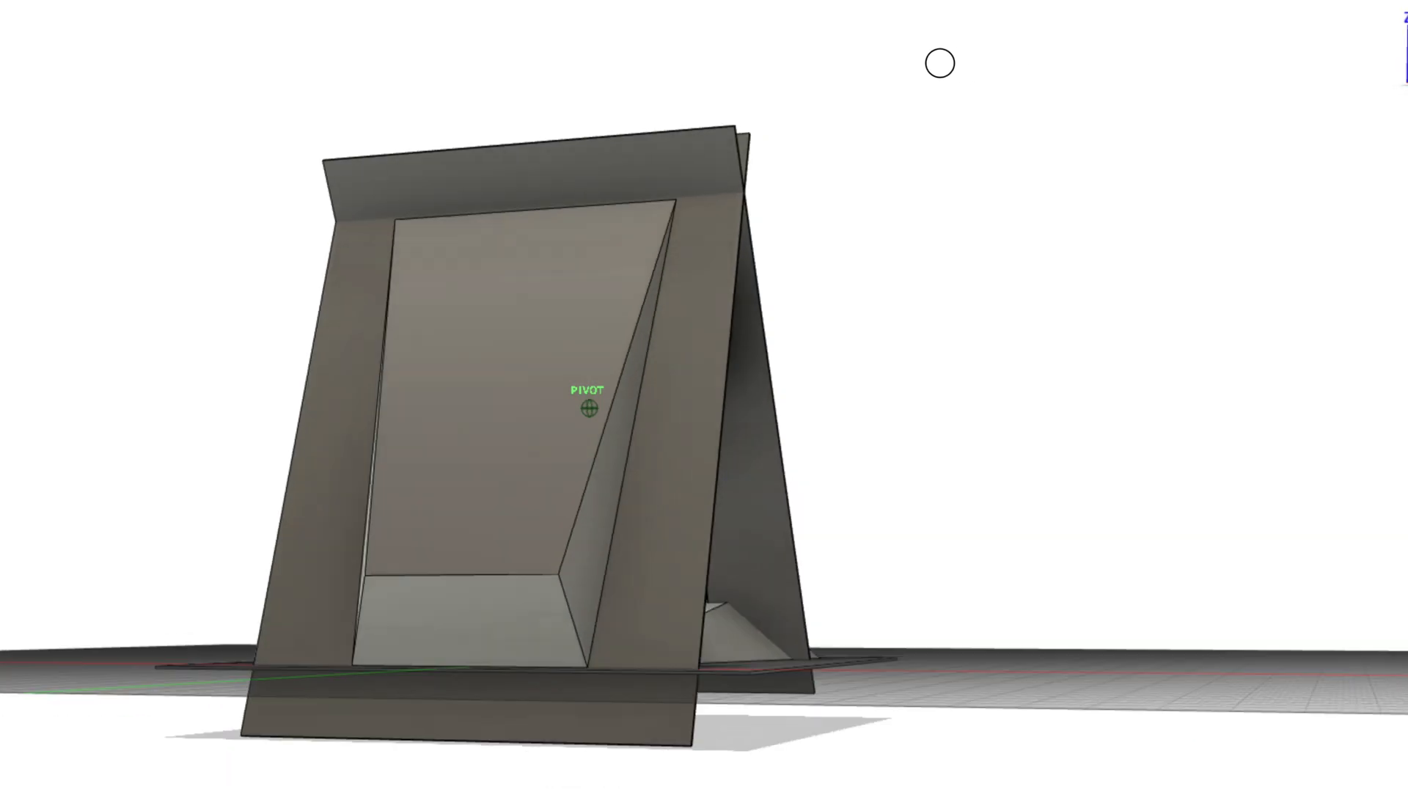
{"action": "left_click_drag", "start_coordinate": [939, 63], "coordinate": [719, 73]}
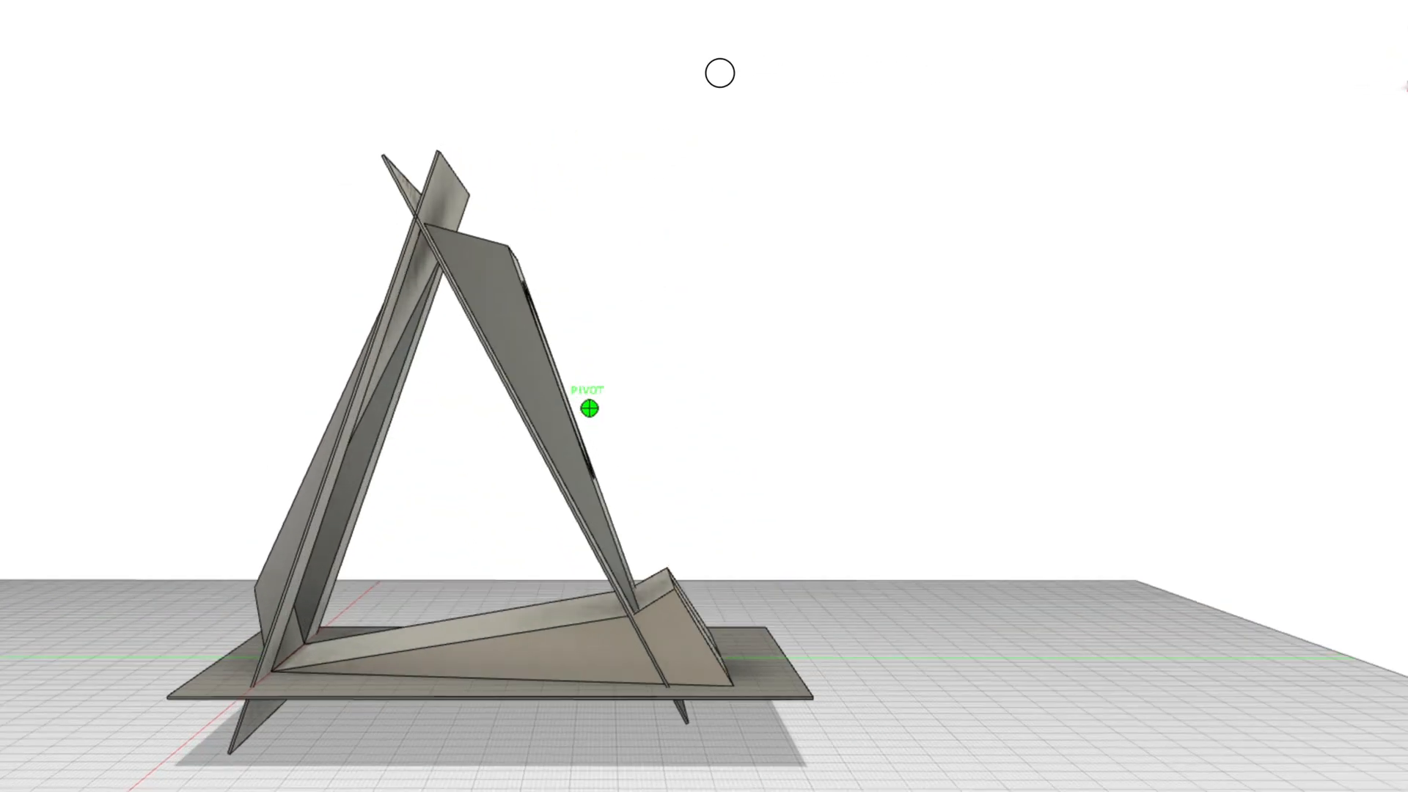